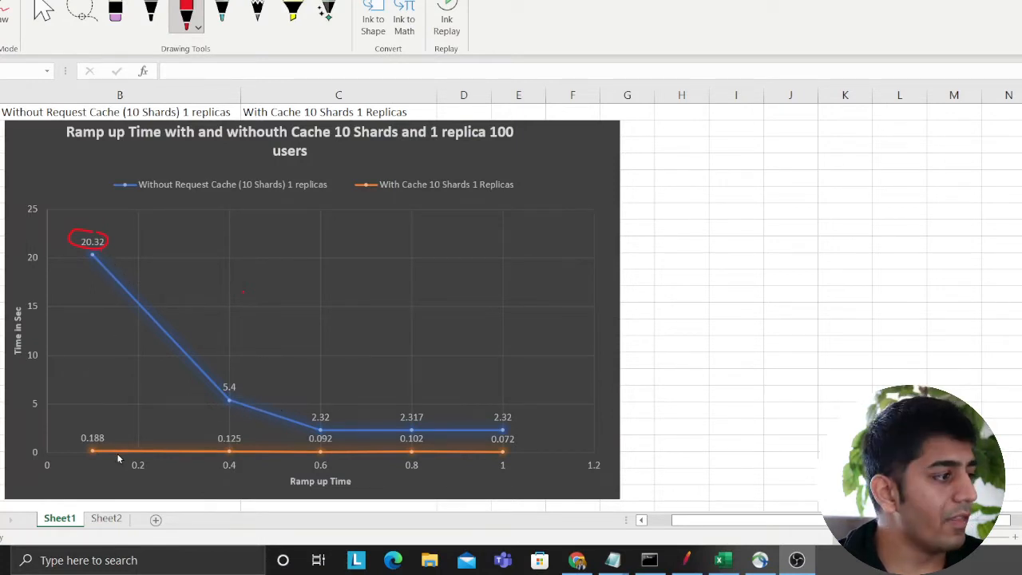
{"action": "mouse_move", "coordinate": [387, 441]}
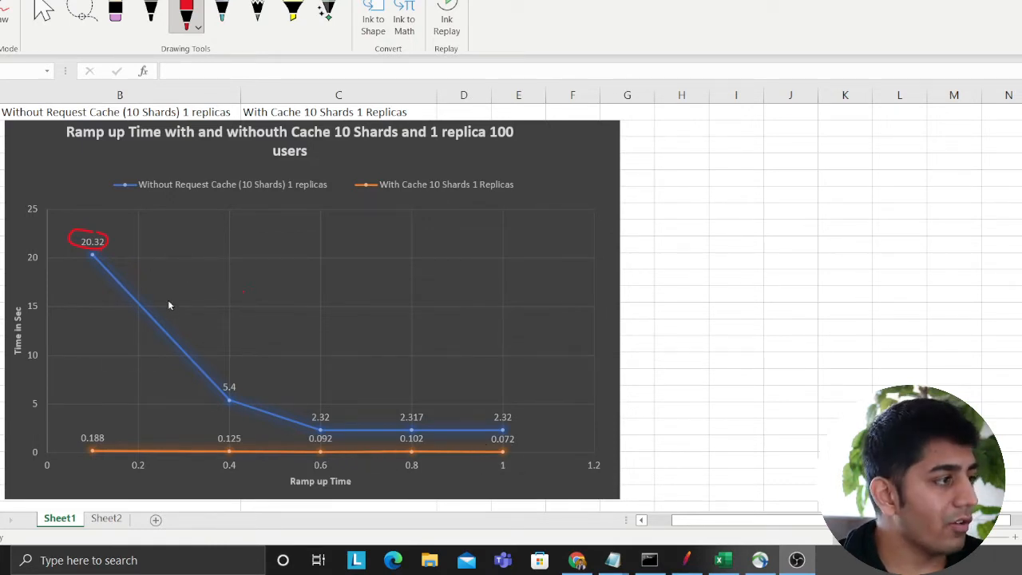
{"action": "mouse_move", "coordinate": [199, 276]}
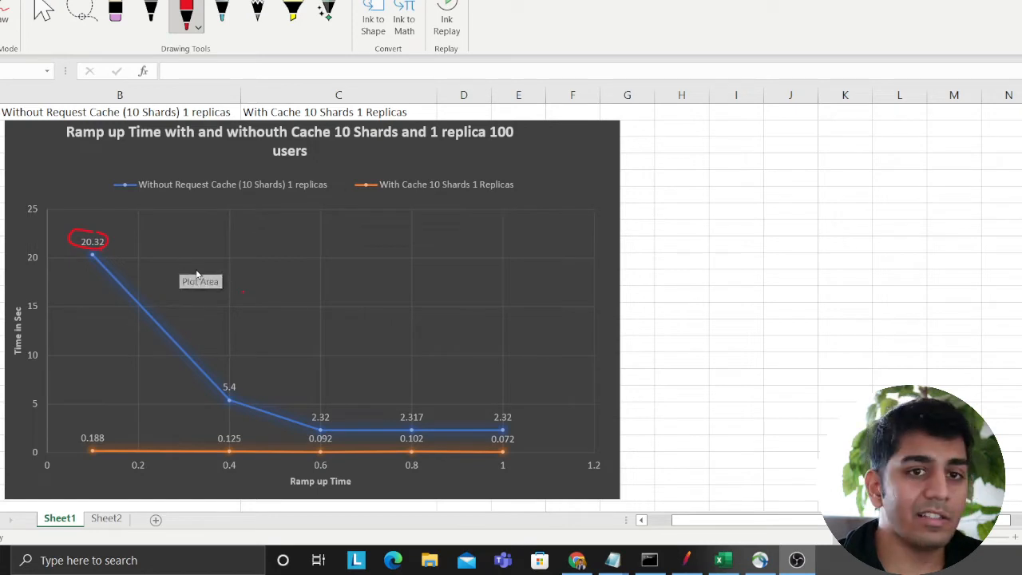
{"action": "mouse_move", "coordinate": [167, 343]}
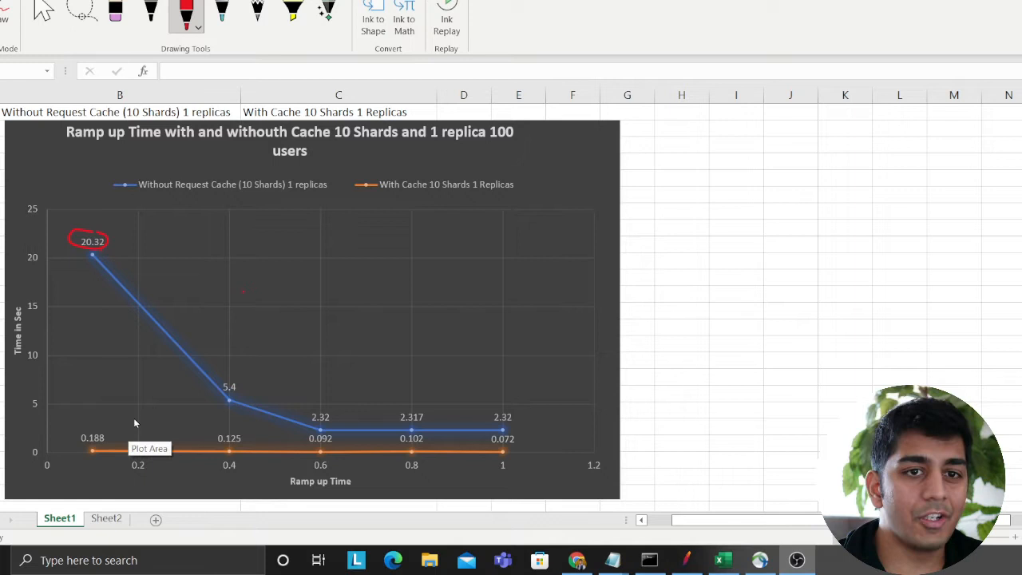
{"action": "mouse_move", "coordinate": [203, 233]}
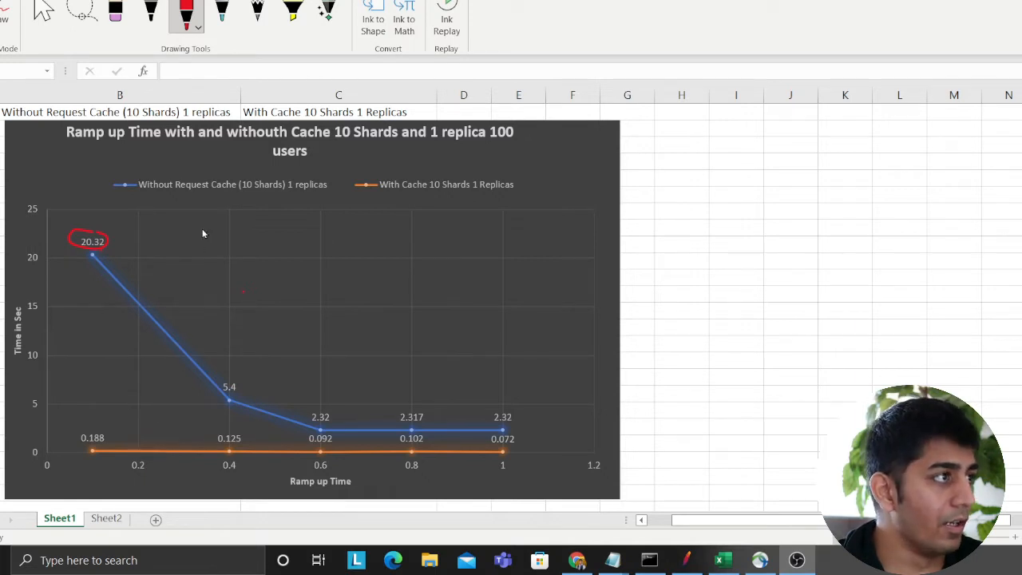
{"action": "mouse_move", "coordinate": [97, 425]}
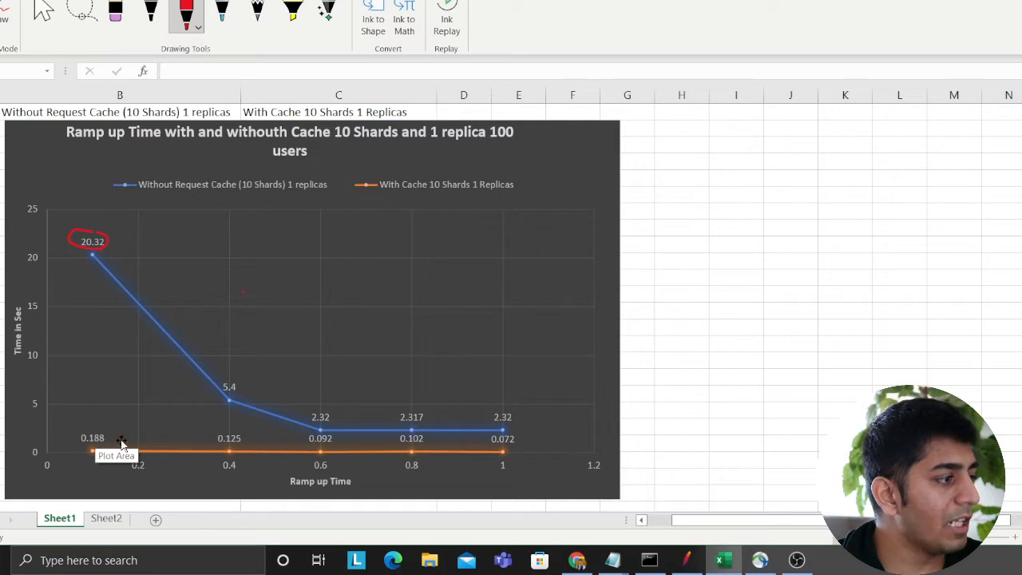
Select Thread Group in the test plan and set Number of Threads (users) to 100.
{"action": "left_click", "coordinate": [185, 12]}
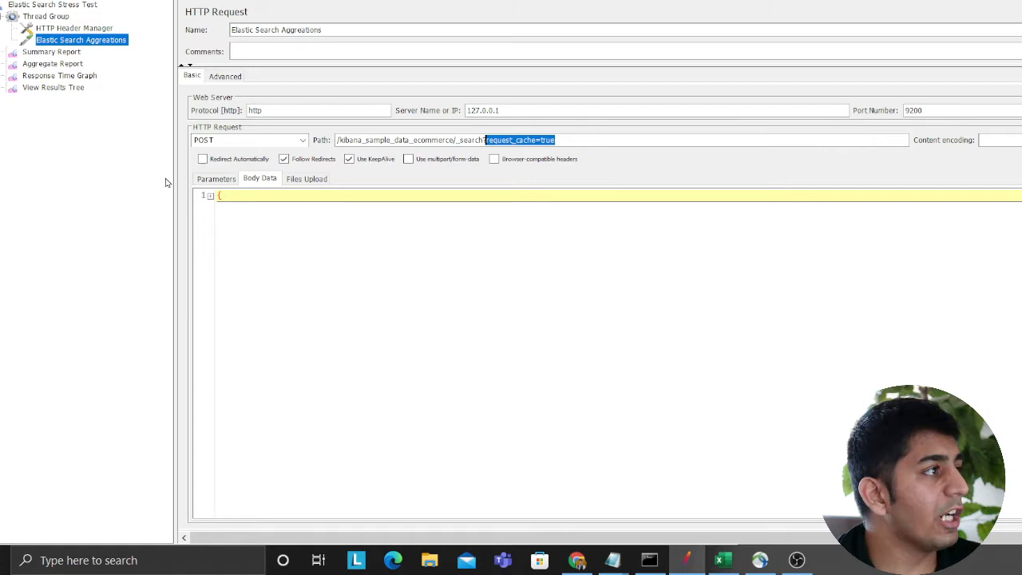
{"action": "left_click", "coordinate": [46, 16]}
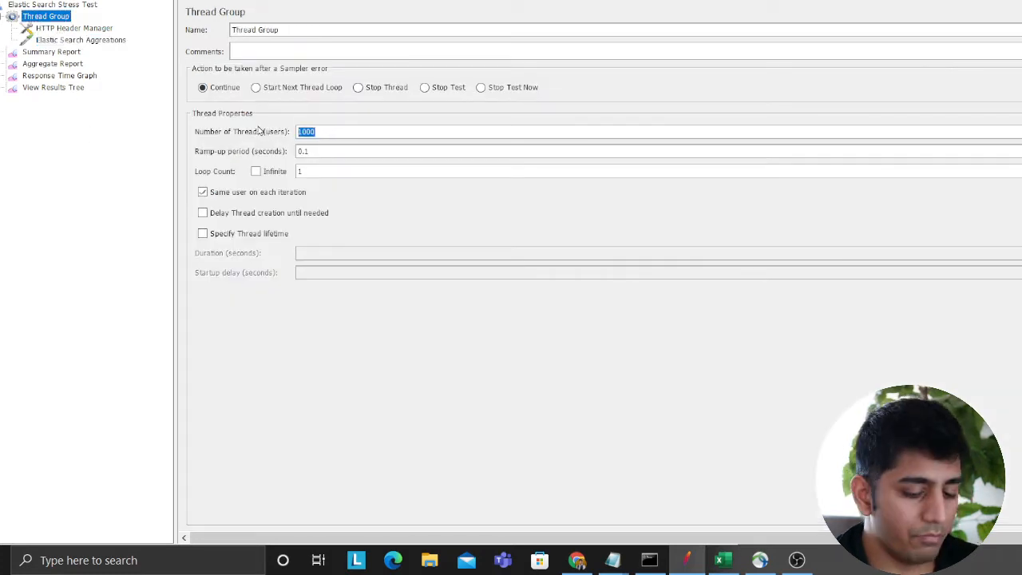
{"action": "type", "text": "100"}
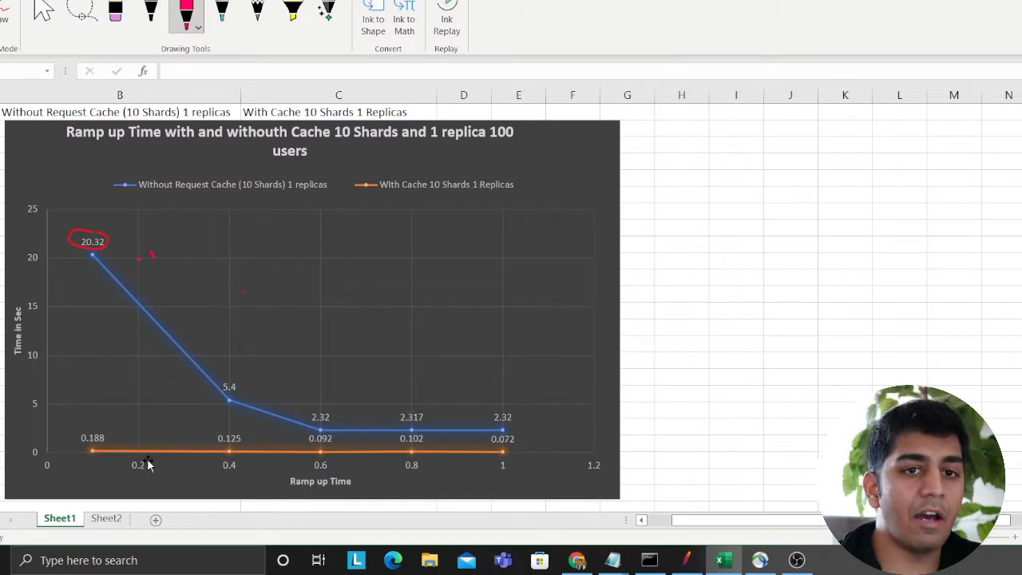
{"action": "mouse_move", "coordinate": [251, 359]}
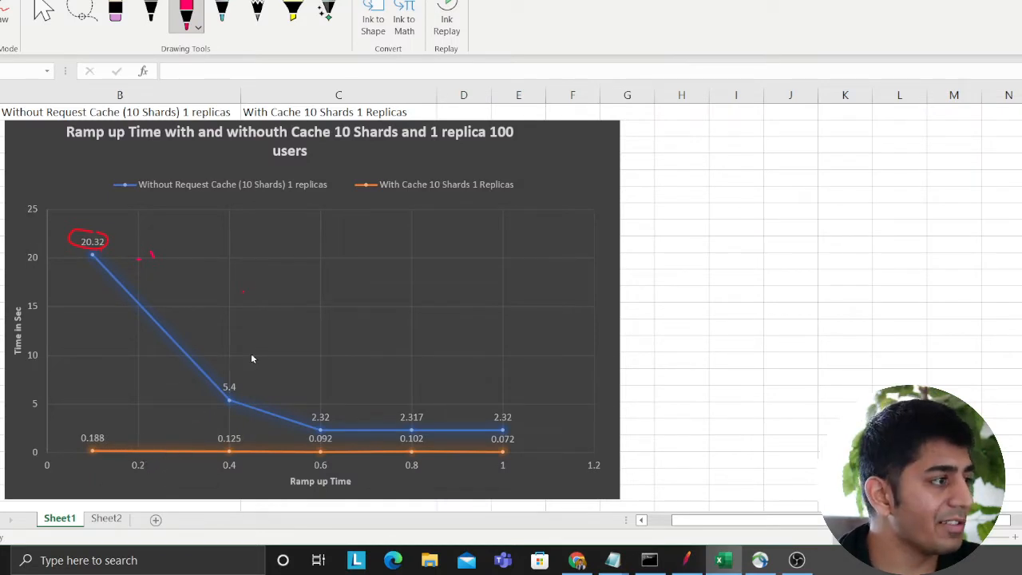
{"action": "mouse_move", "coordinate": [135, 407]}
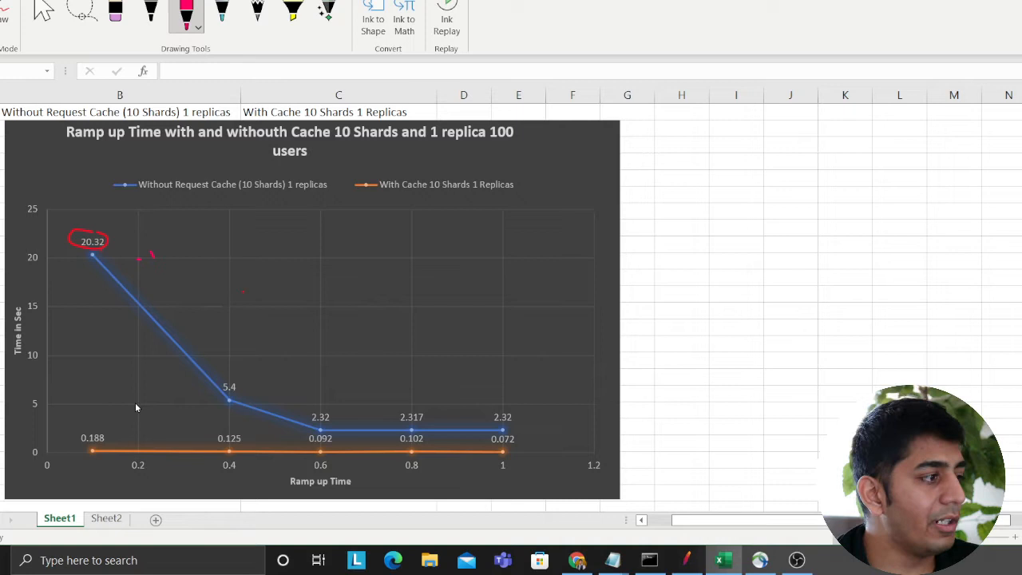
{"action": "mouse_move", "coordinate": [104, 150]}
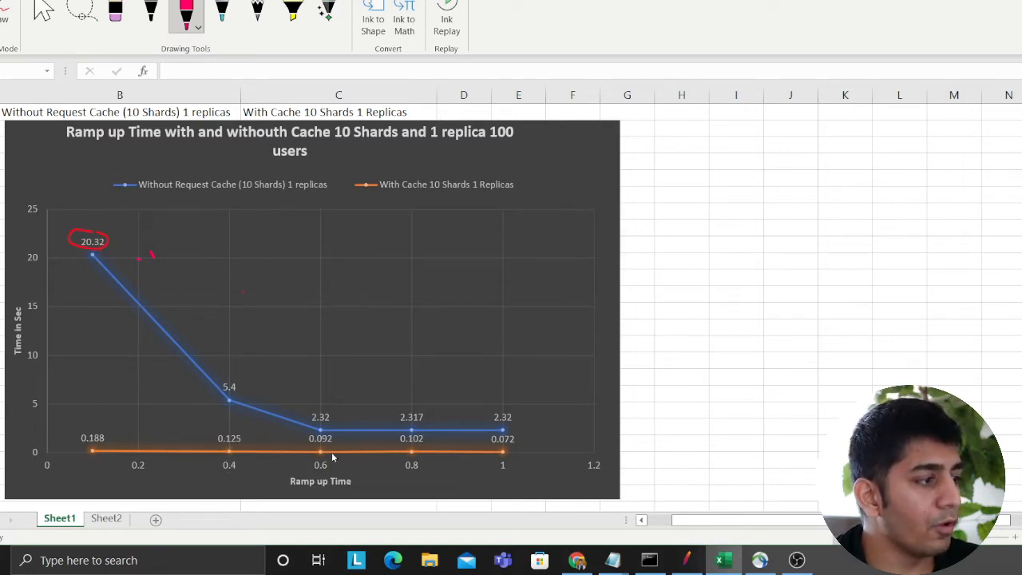
{"action": "mouse_move", "coordinate": [171, 242]}
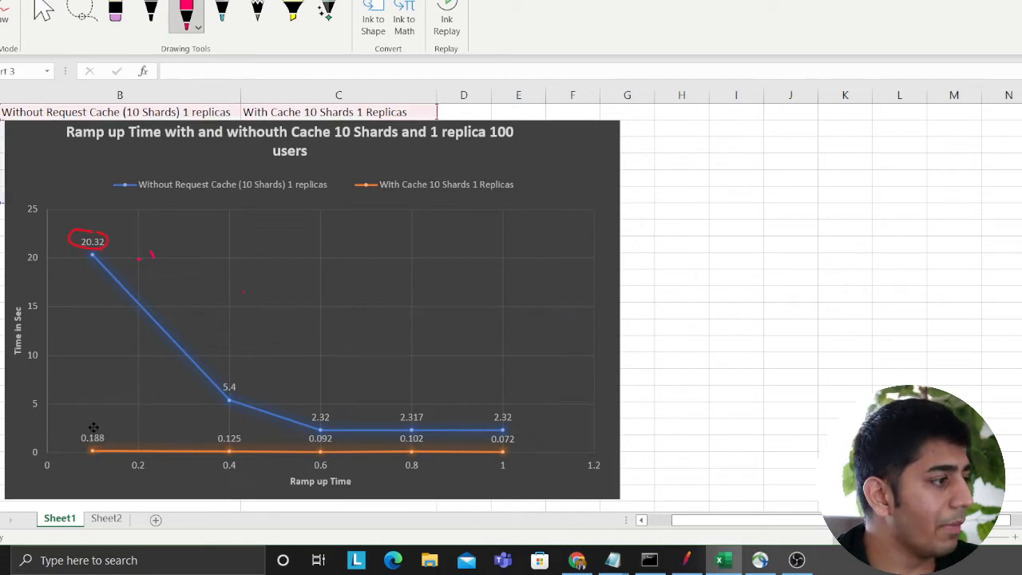
Pick the red pen and circle the 5.4 data label on the cache chart.
{"action": "left_click", "coordinate": [197, 26]}
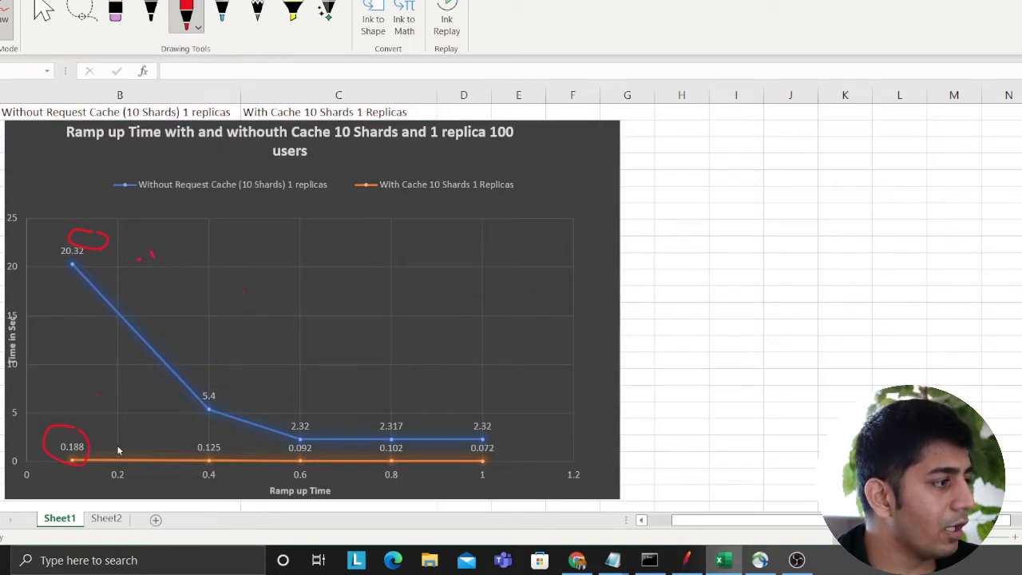
{"action": "mouse_move", "coordinate": [99, 459]}
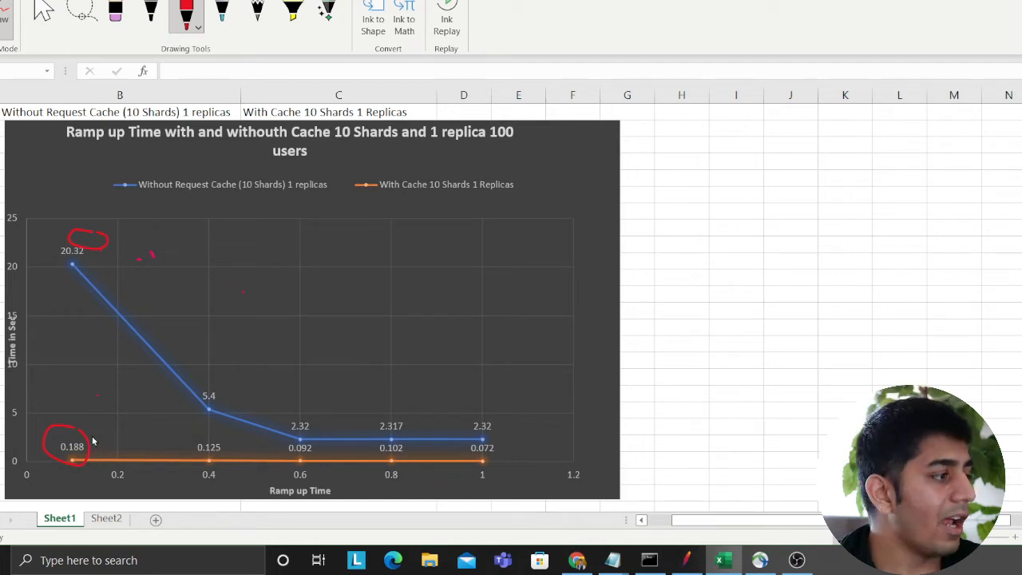
{"action": "mouse_move", "coordinate": [106, 412]}
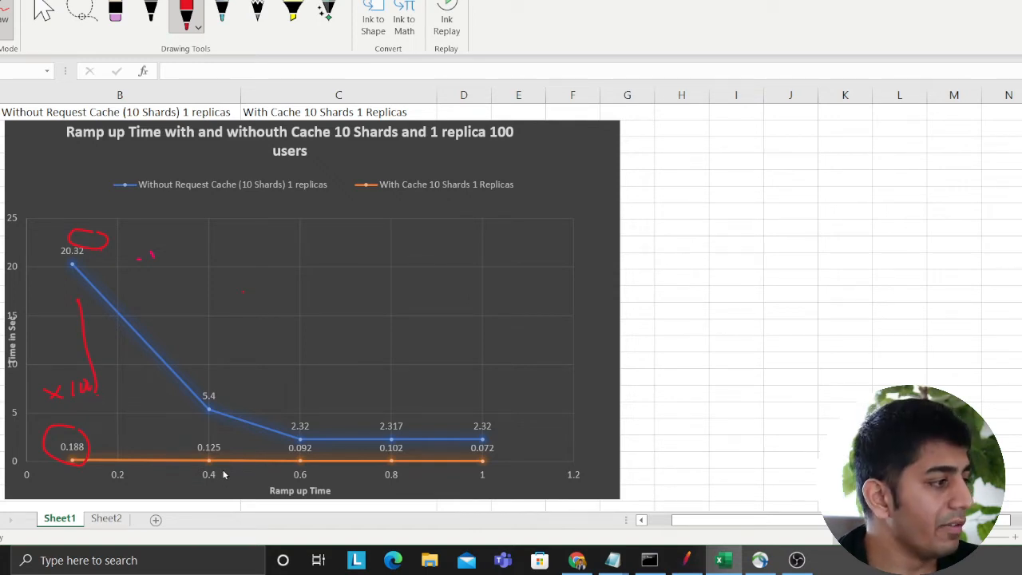
{"action": "mouse_move", "coordinate": [209, 436]}
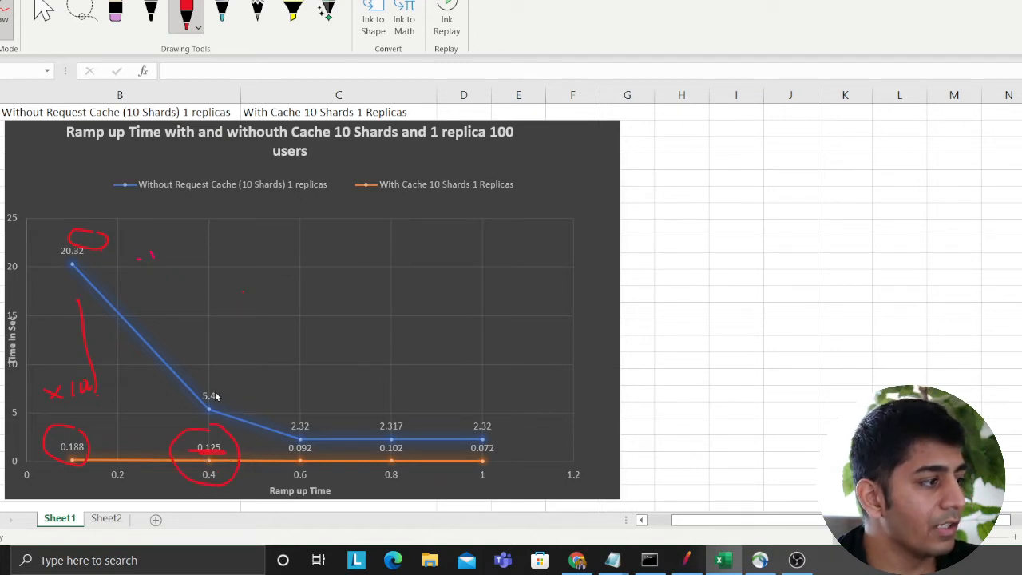
{"action": "left_click_drag", "start_coordinate": [188, 384], "coordinate": [232, 407]}
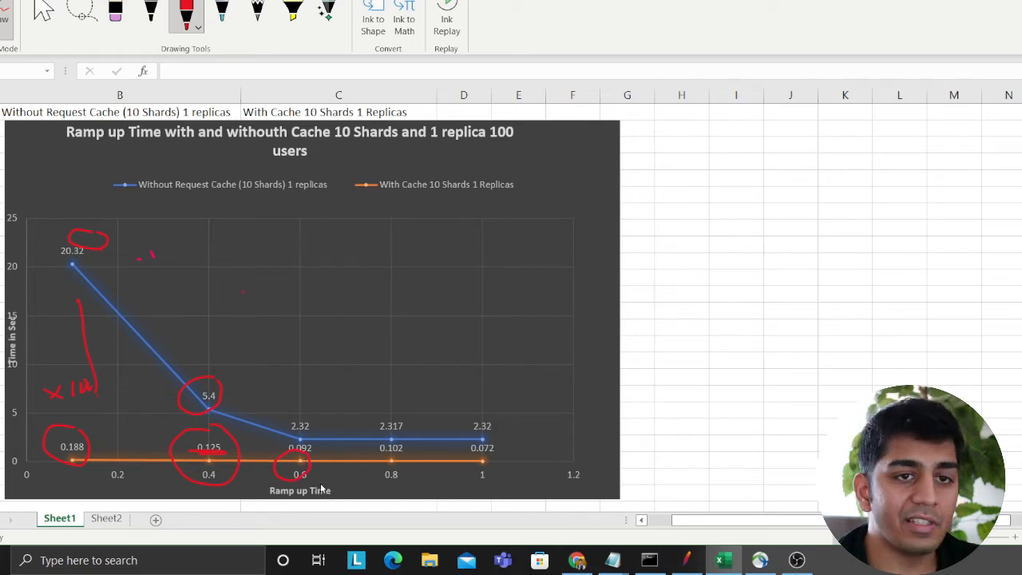
{"action": "mouse_move", "coordinate": [314, 430]}
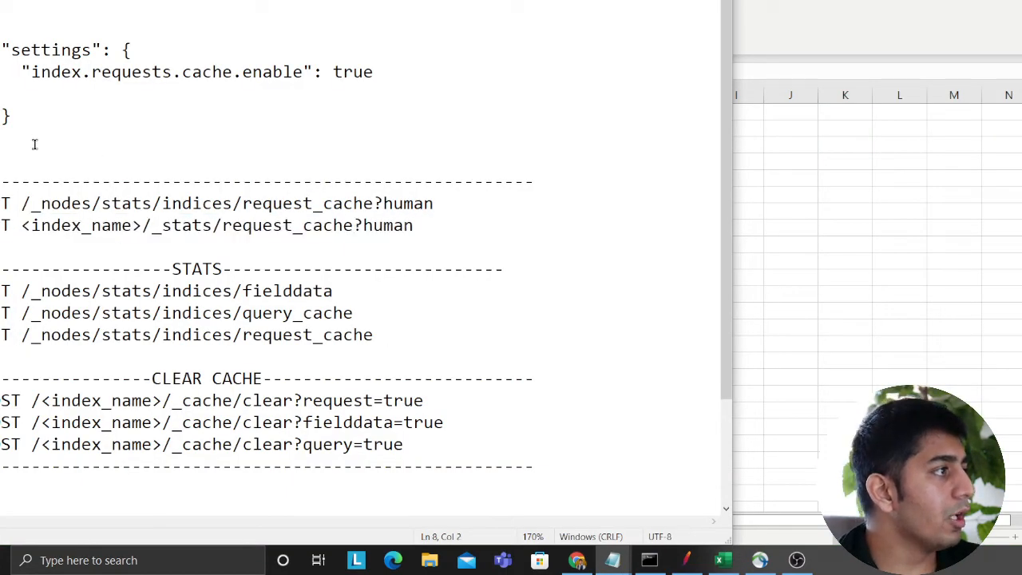
{"action": "double_click", "coordinate": [172, 71]}
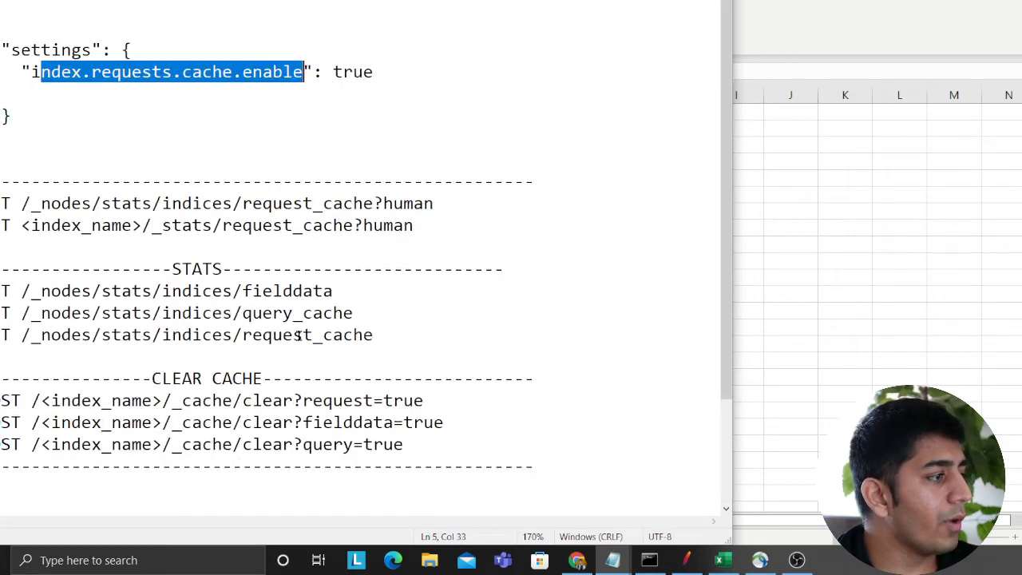
{"action": "scroll", "scroll_direction": "down", "scroll_amount": 3}
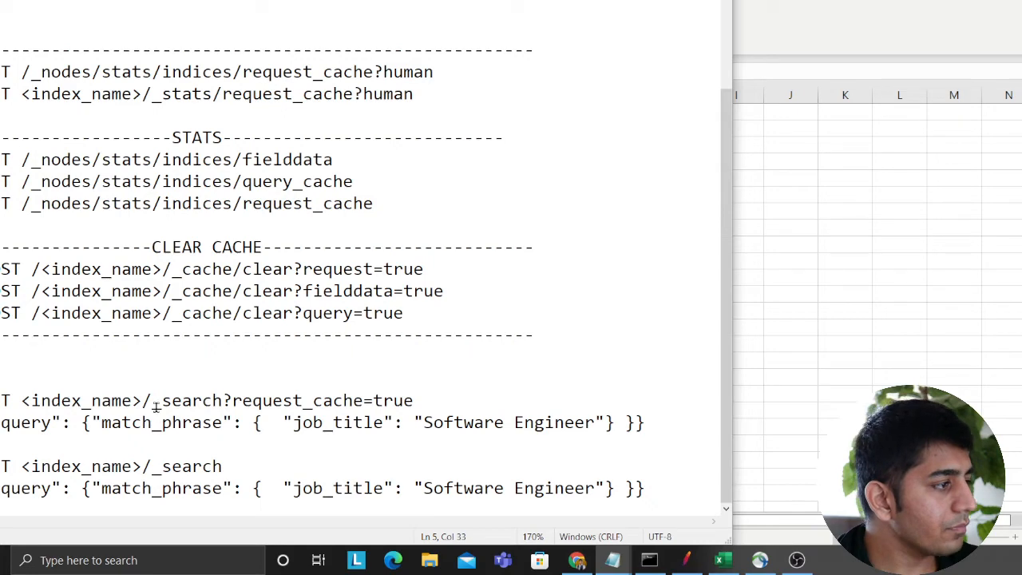
{"action": "left_click_drag", "start_coordinate": [234, 400], "coordinate": [413, 400]}
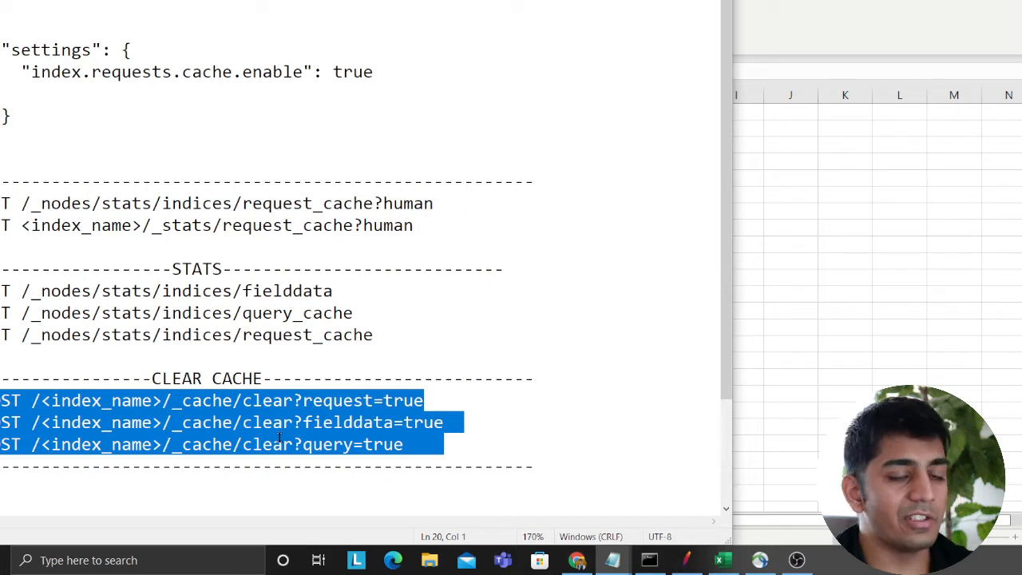
{"action": "mouse_move", "coordinate": [352, 256]}
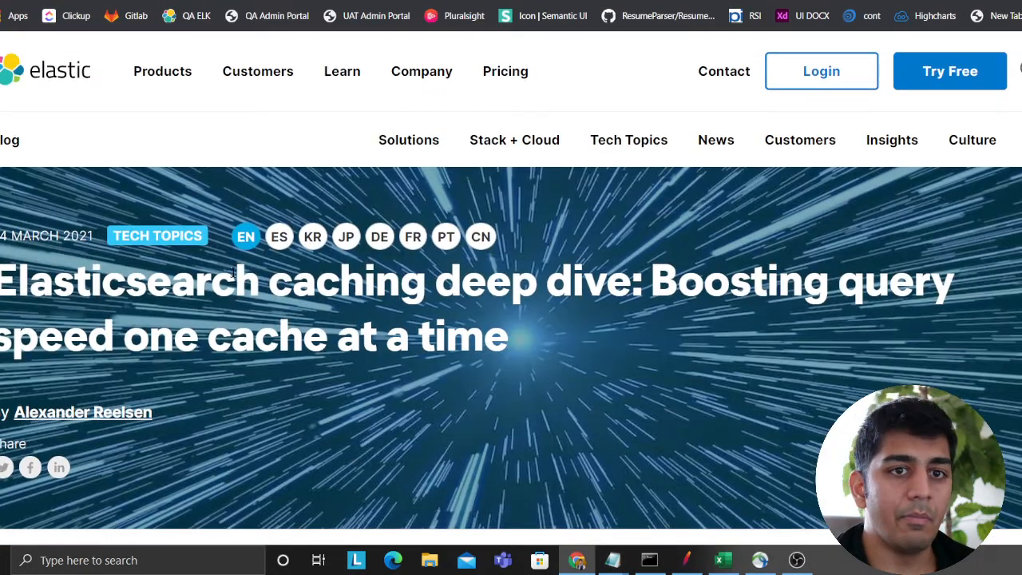
{"action": "scroll", "scroll_direction": "down", "scroll_amount": 3}
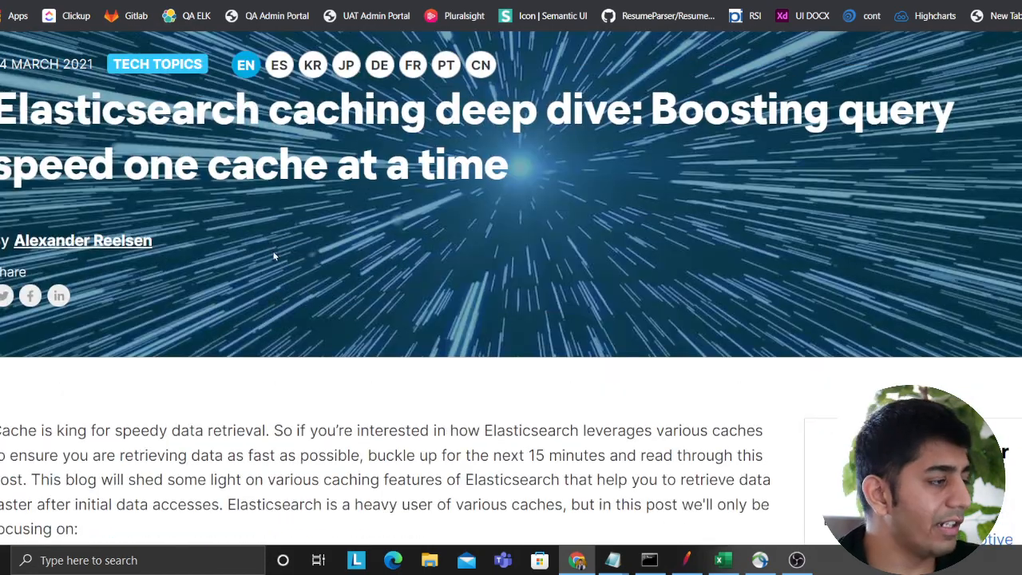
{"action": "scroll", "scroll_direction": "down", "scroll_amount": 3}
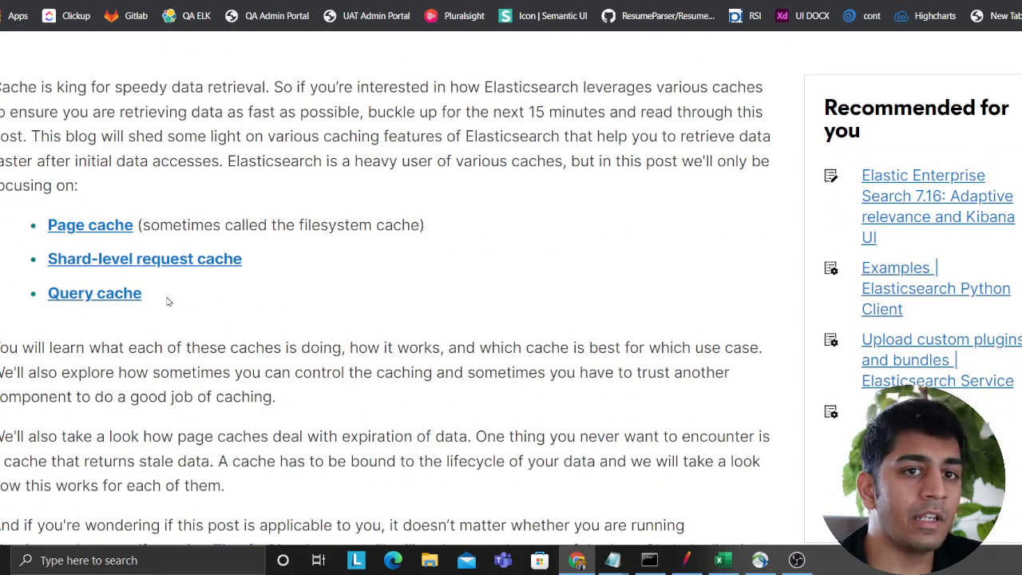
{"action": "double_click", "coordinate": [94, 293]}
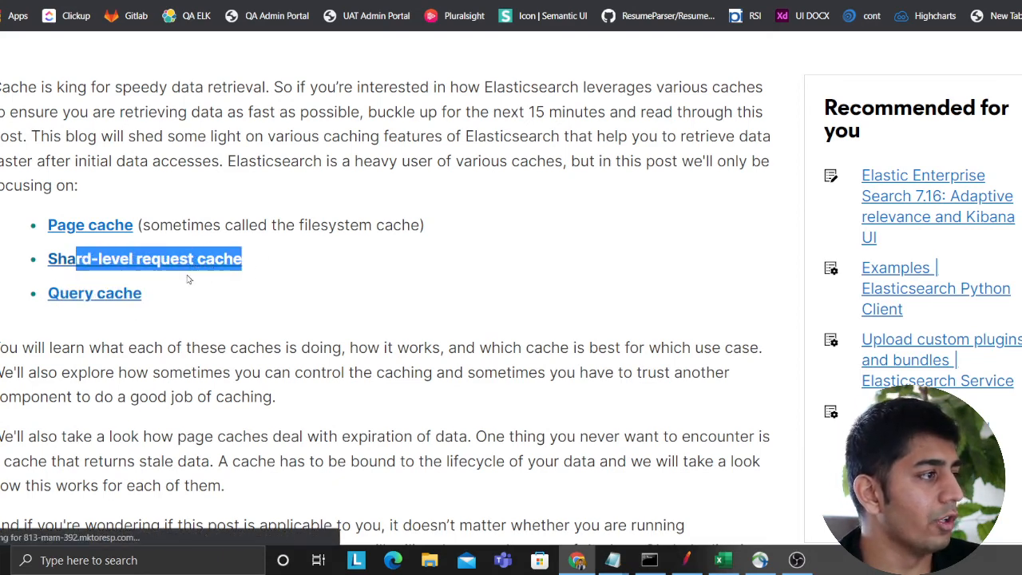
Read the shard request cache settings docs, then return to the annotated Excel chart.
{"action": "left_click", "coordinate": [145, 258]}
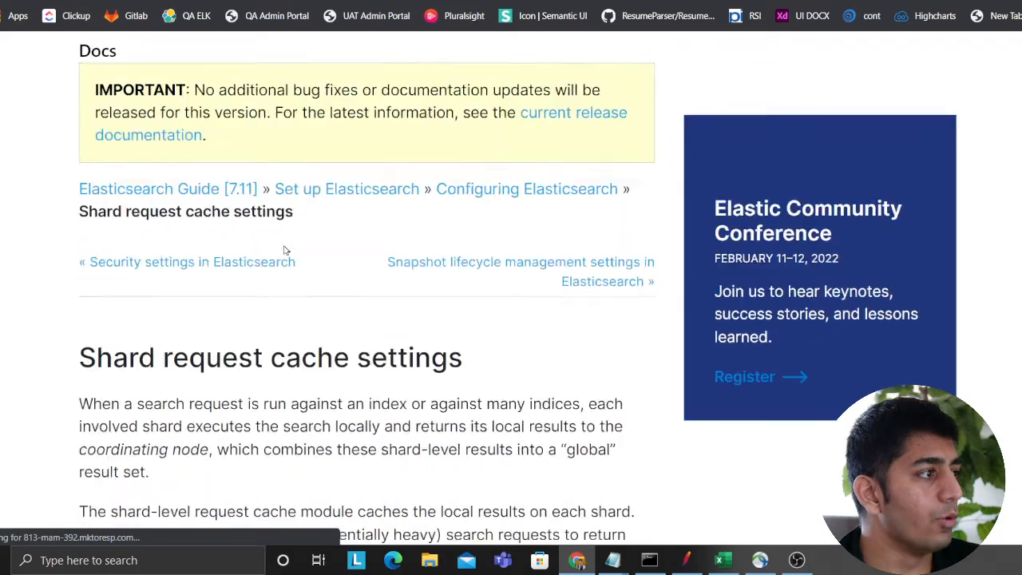
{"action": "scroll", "scroll_direction": "down", "scroll_amount": 3}
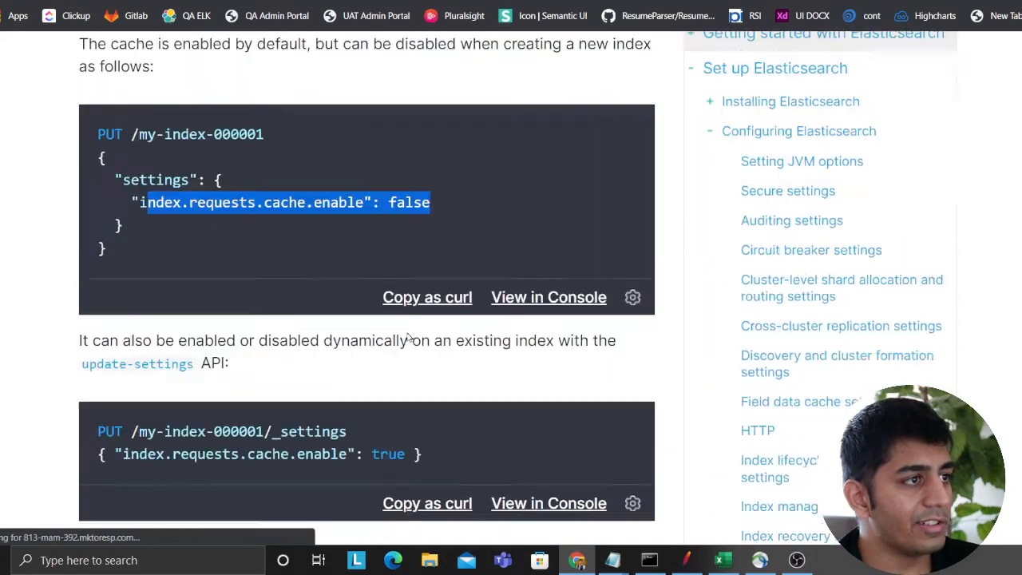
{"action": "scroll", "scroll_direction": "down", "scroll_amount": 3}
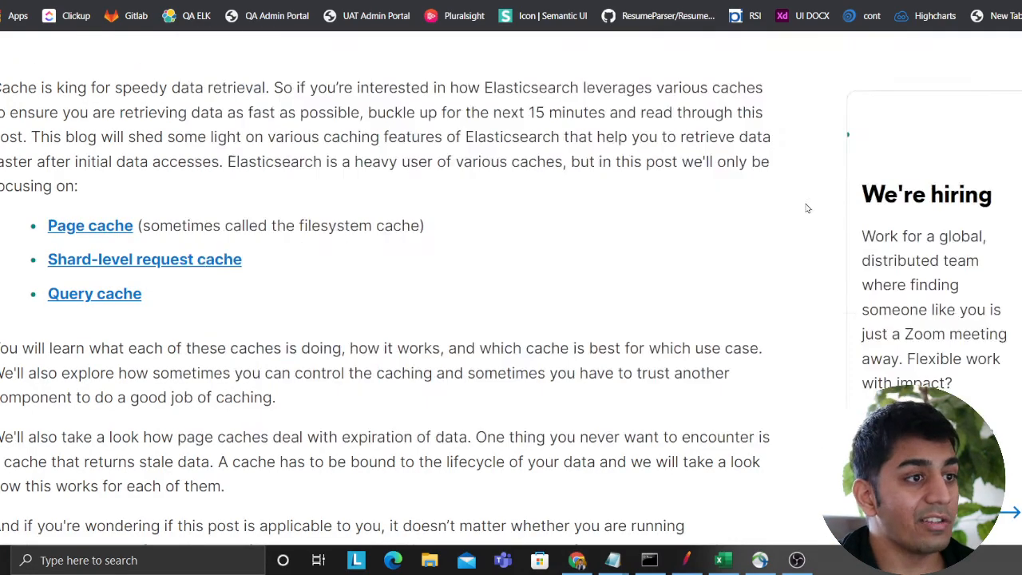
{"action": "left_click", "coordinate": [722, 560]}
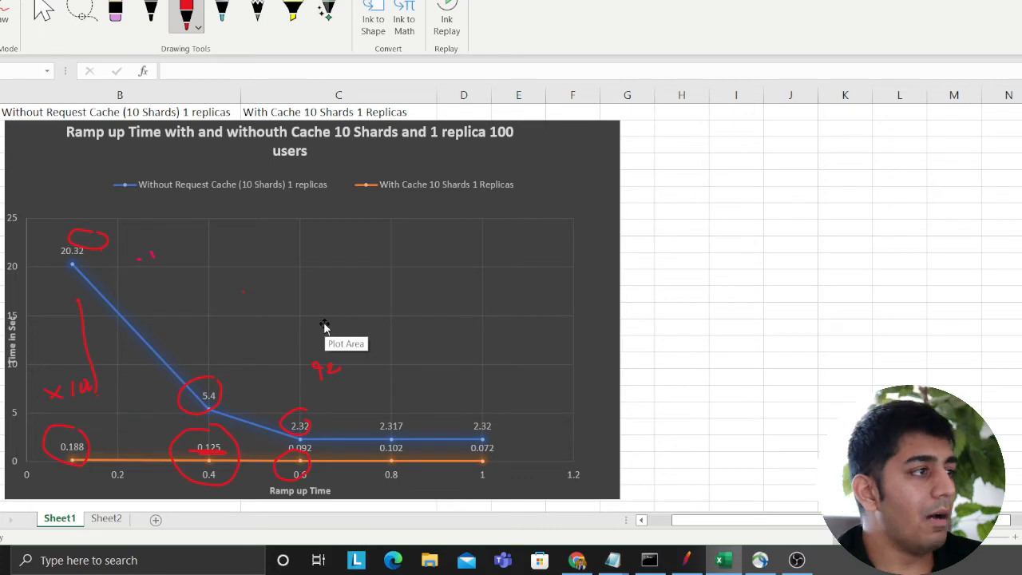